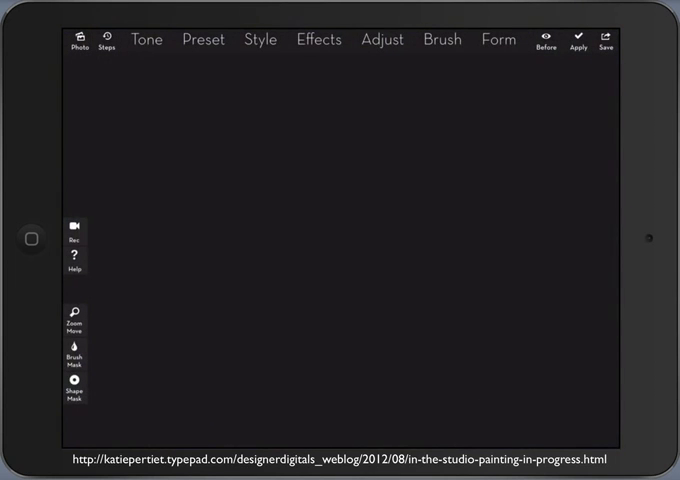
# Import the harbor photo from the photo library, reaching the Select Resolution prompt.
pyautogui.click(82, 40)
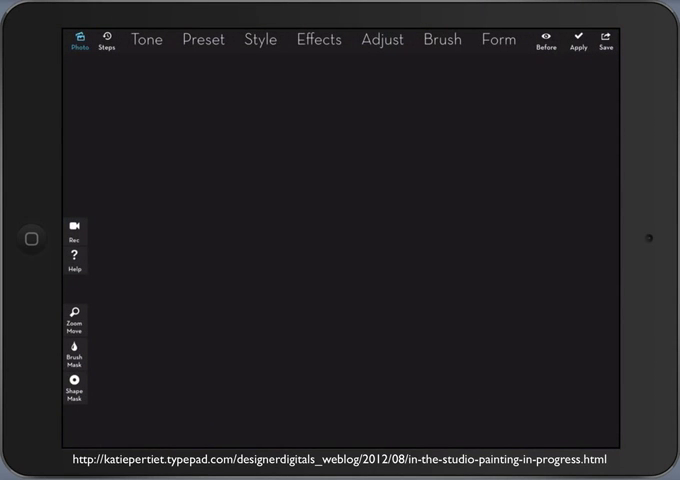
pyautogui.click(80, 38)
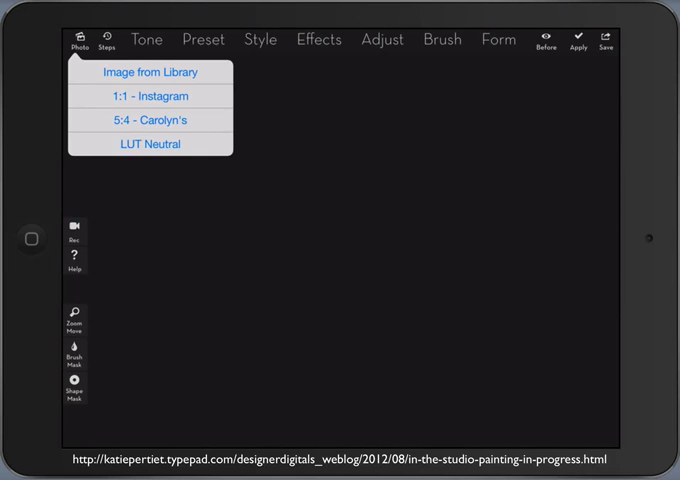
pyautogui.click(148, 72)
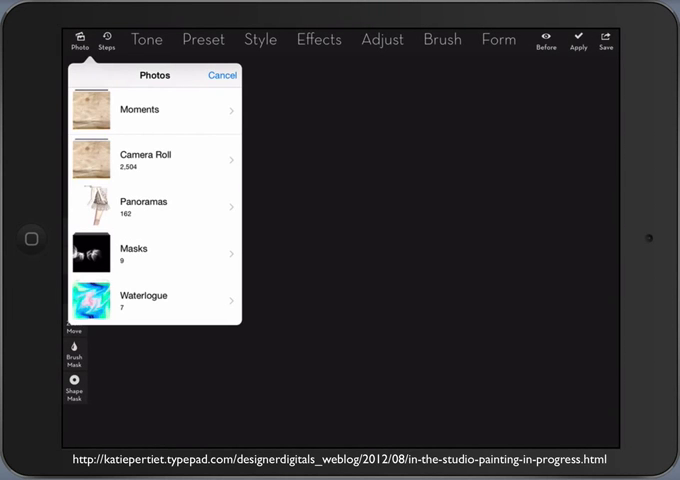
pyautogui.click(154, 158)
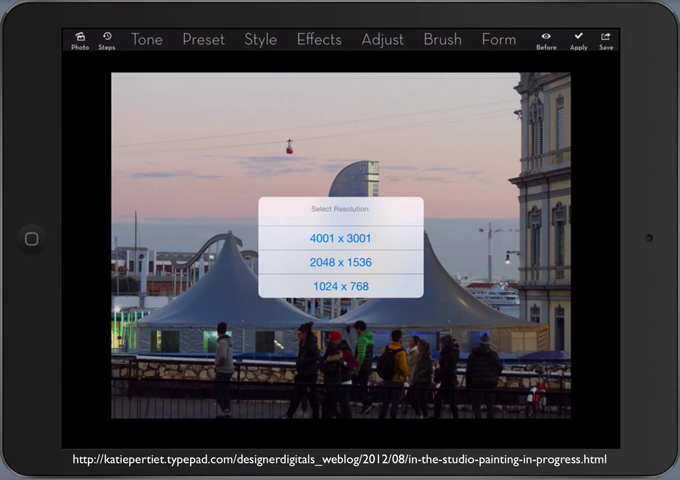
# Load the harbor photo at the chosen resolution as the working image.
pyautogui.click(340, 244)
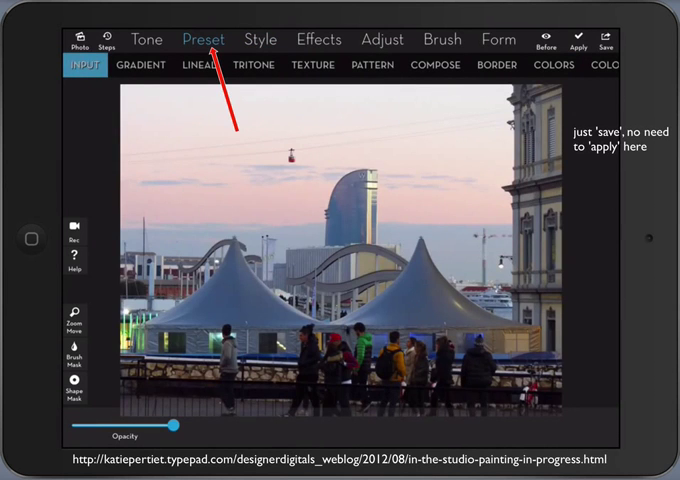
# Apply the Style watercolor effect giving a blank textured sheet and show its presets.
pyautogui.click(140, 64)
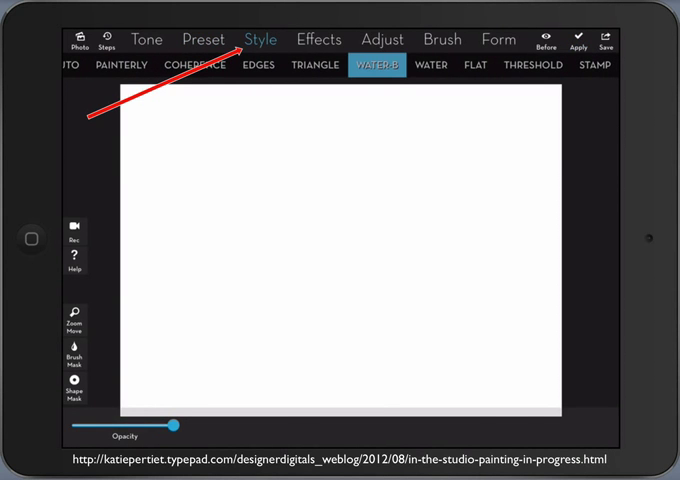
pyautogui.click(376, 64)
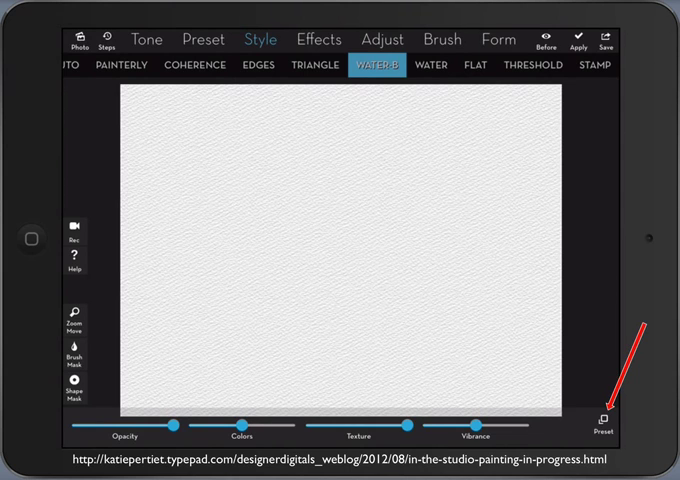
pyautogui.click(604, 424)
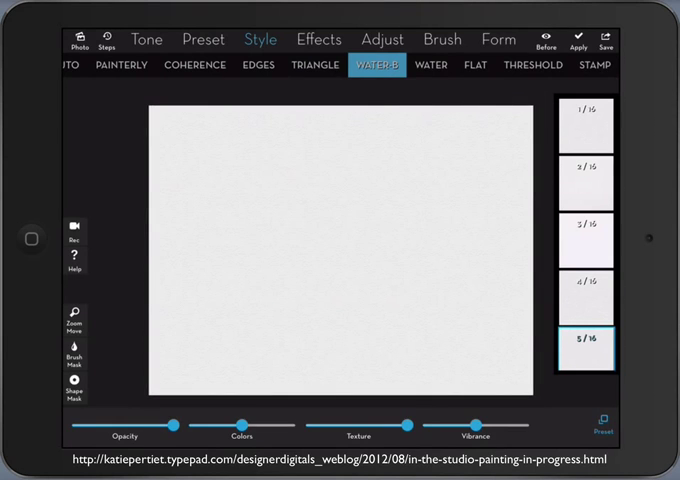
# Blend the vintage paper texture onto the blank canvas and apply it.
pyautogui.click(318, 38)
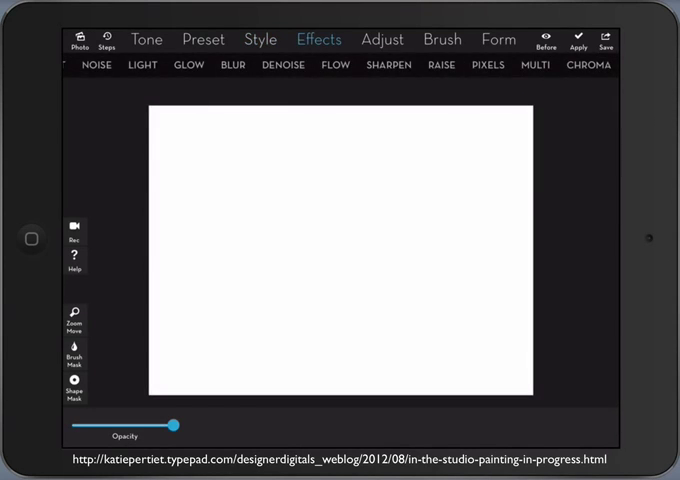
pyautogui.click(128, 64)
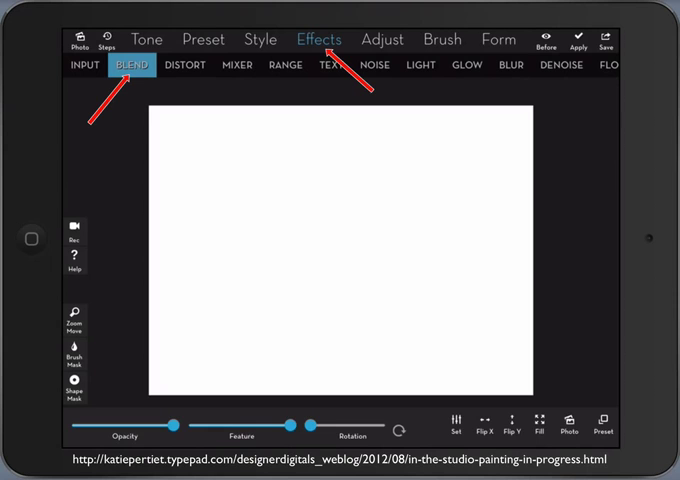
pyautogui.click(568, 430)
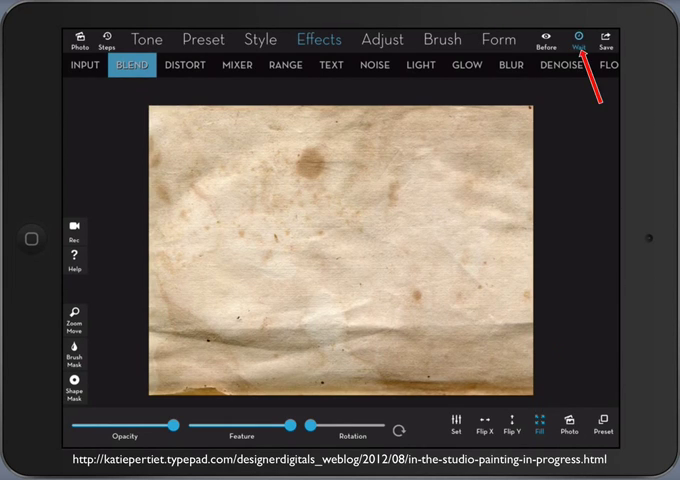
pyautogui.click(68, 64)
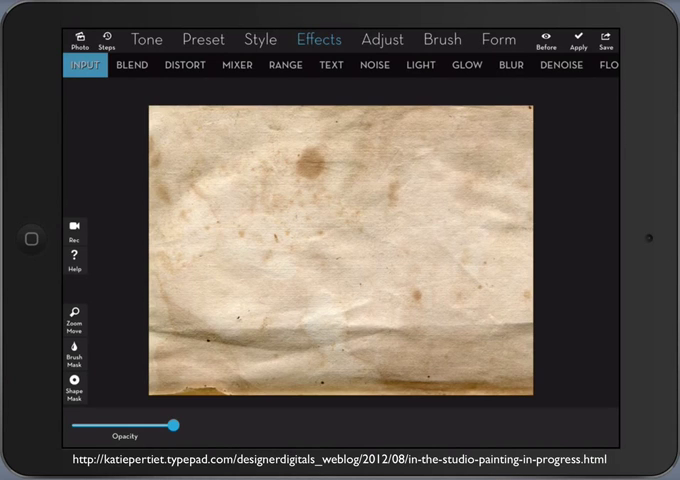
# Set the harbor photo as the blend layer and pick a splatter brush for painting patches.
pyautogui.click(132, 64)
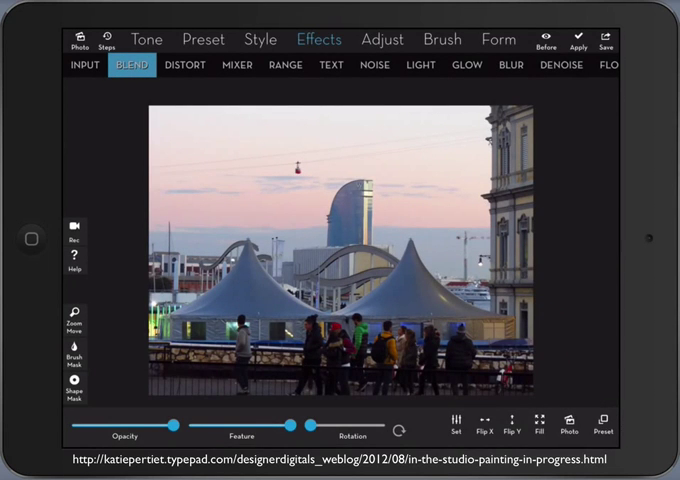
pyautogui.click(72, 358)
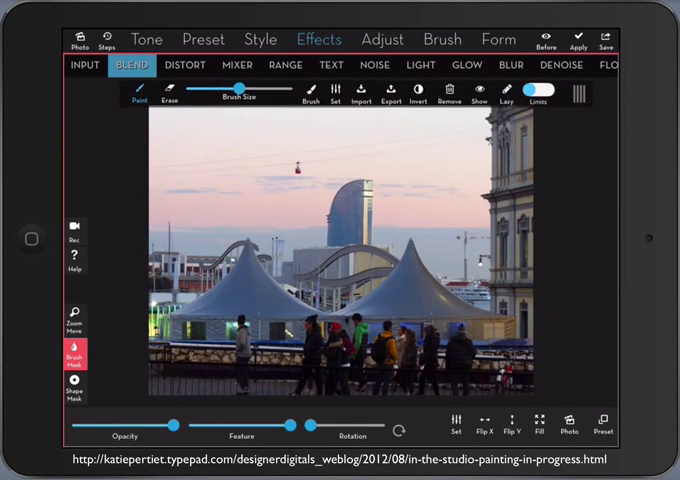
pyautogui.click(74, 330)
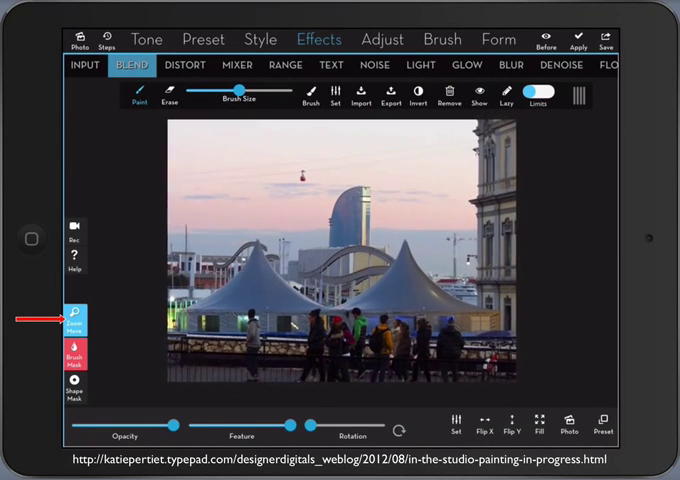
pyautogui.click(72, 336)
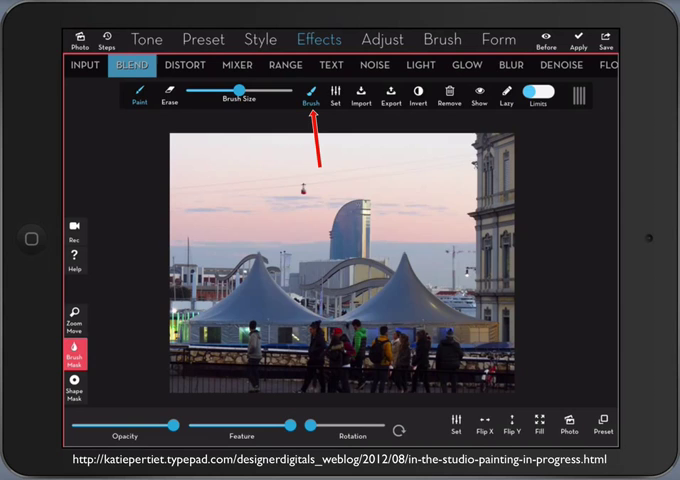
pyautogui.click(312, 98)
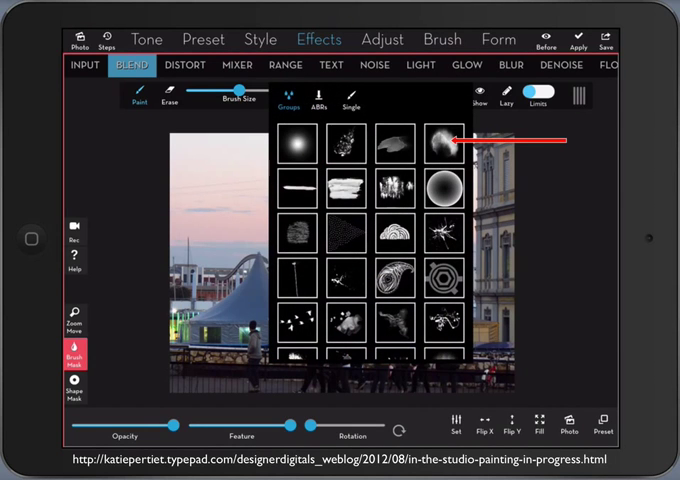
pyautogui.click(446, 144)
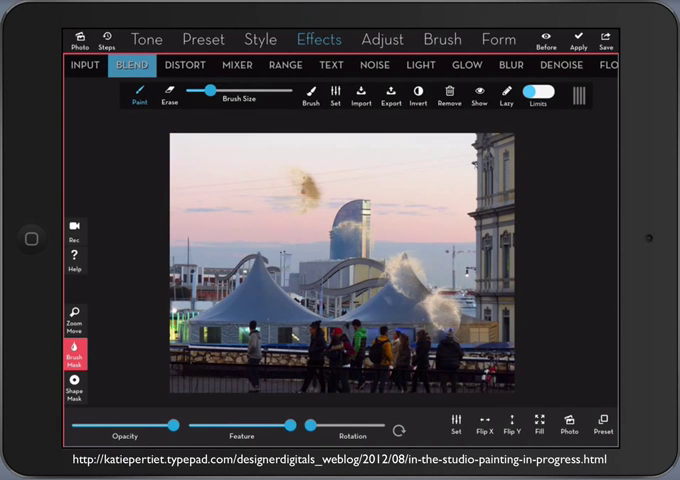
# Switch to a watercolor brush and paint the harbor scene onto the aged paper.
pyautogui.click(412, 100)
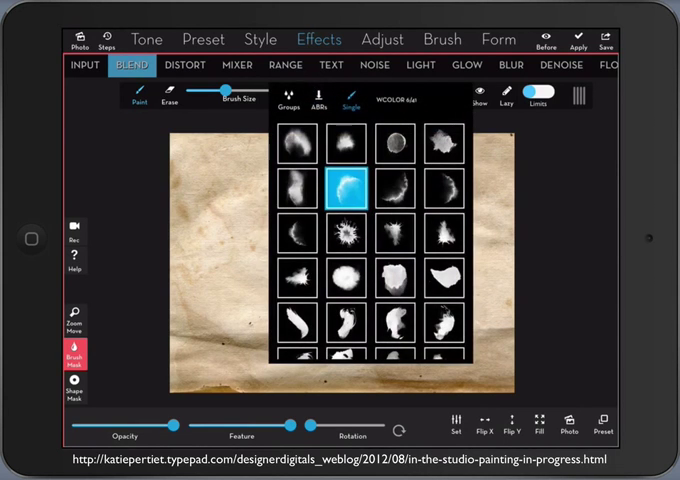
pyautogui.click(398, 192)
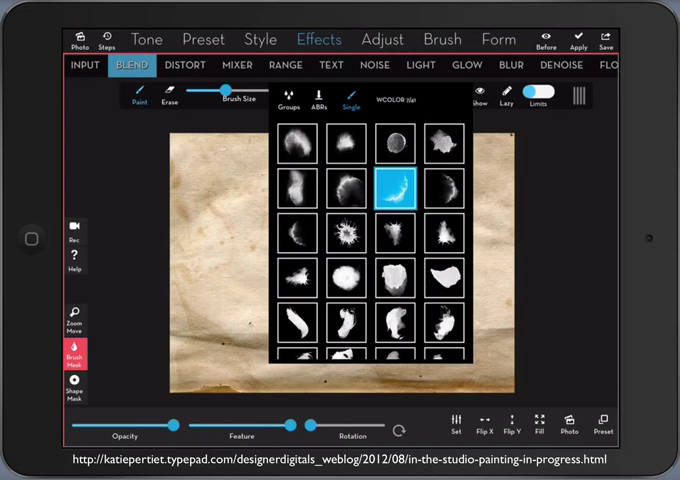
pyautogui.click(444, 190)
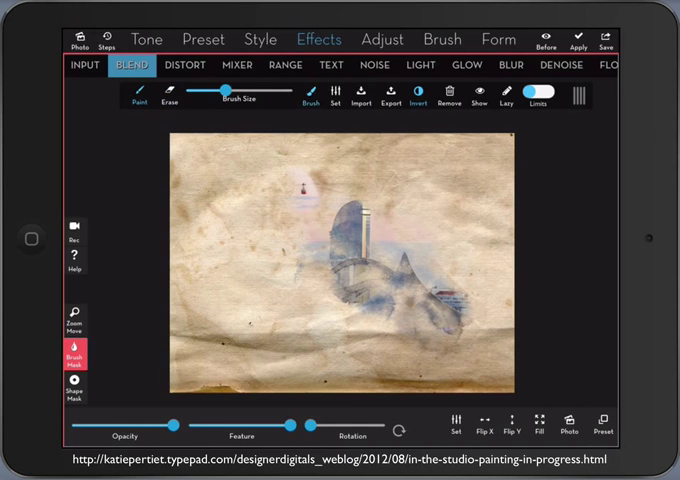
pyautogui.click(308, 92)
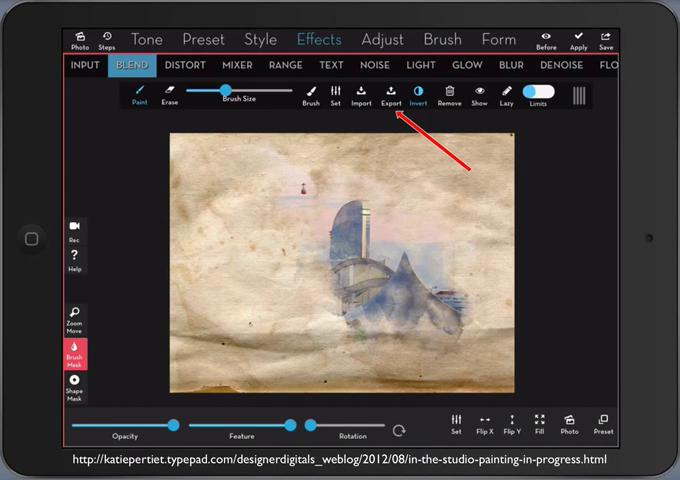
# Export the painted mask to the photo album, then apply and save the blend.
pyautogui.click(388, 96)
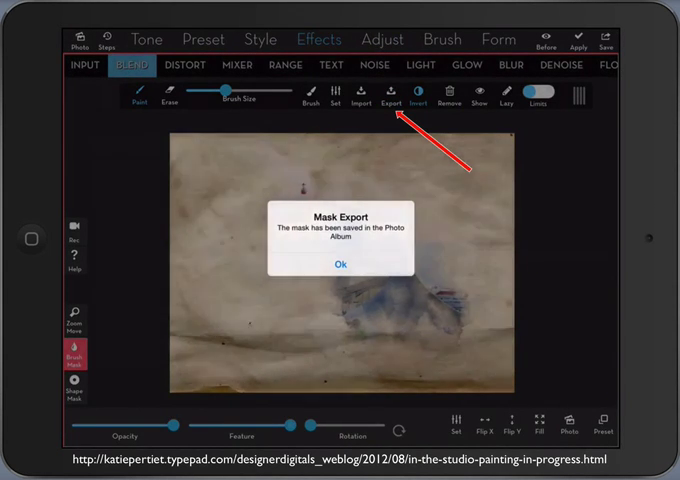
pyautogui.click(340, 264)
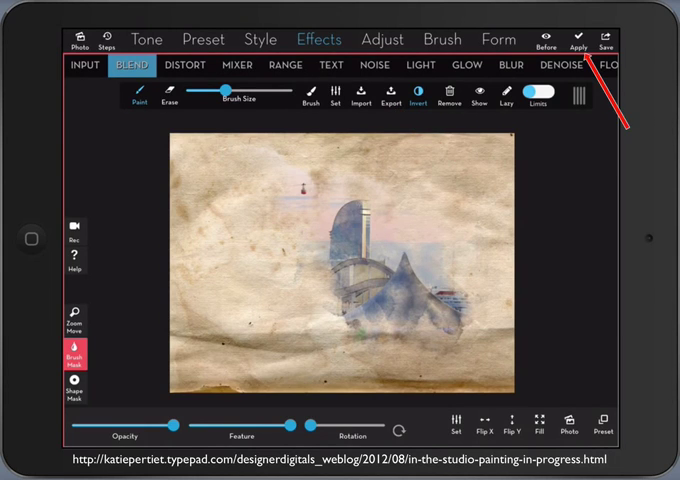
pyautogui.click(80, 64)
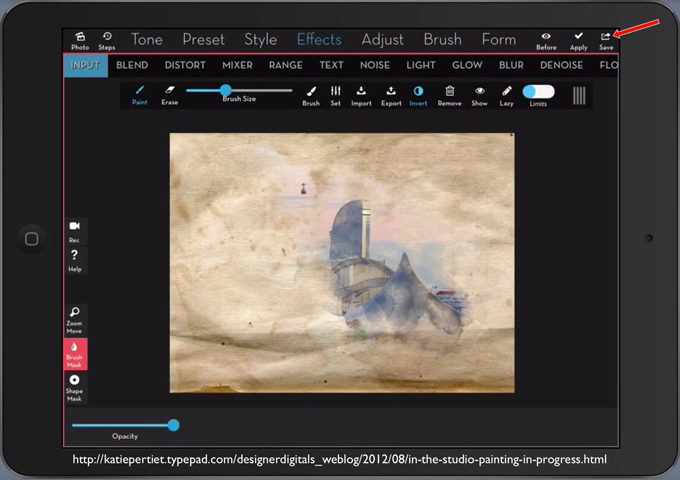
pyautogui.click(132, 64)
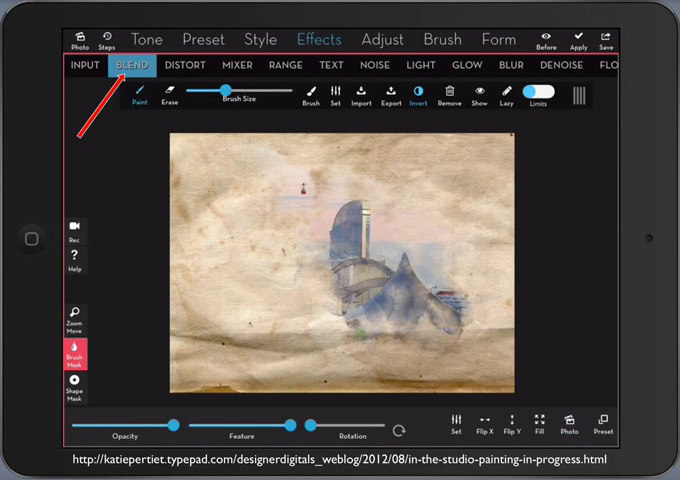
# Load the harbor sketch image as a new blend layer over the watercolor.
pyautogui.click(568, 428)
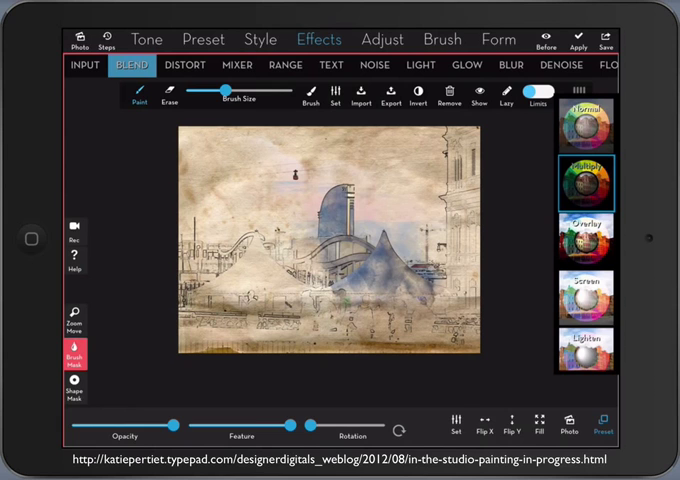
# Fade sketch lines with the soft round brush and apply the sketch-line blend.
pyautogui.click(300, 96)
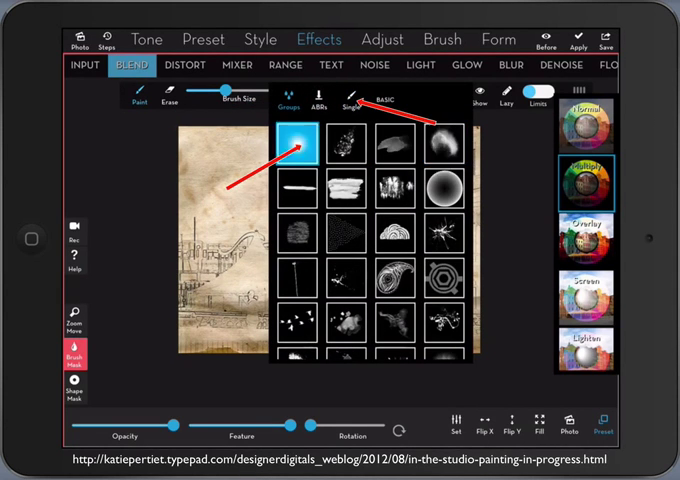
pyautogui.click(304, 148)
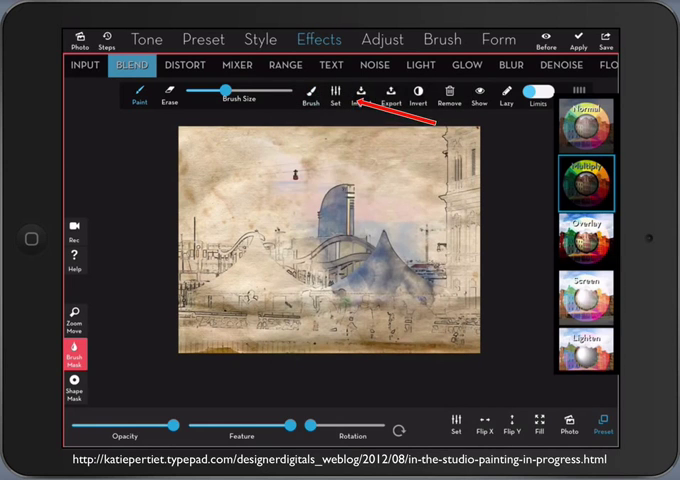
pyautogui.click(354, 96)
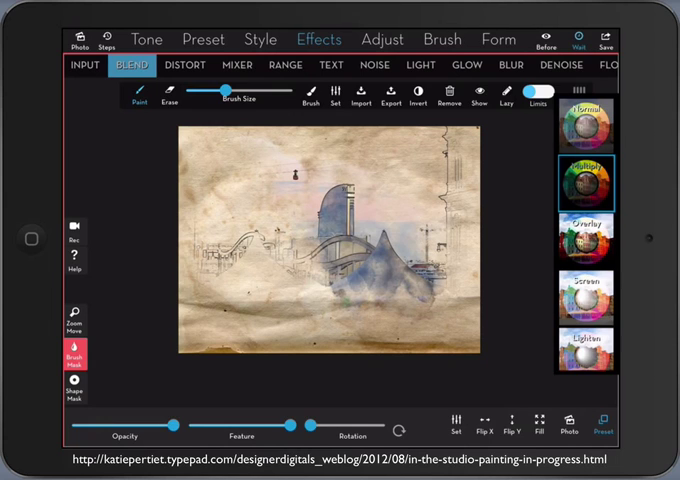
pyautogui.click(80, 64)
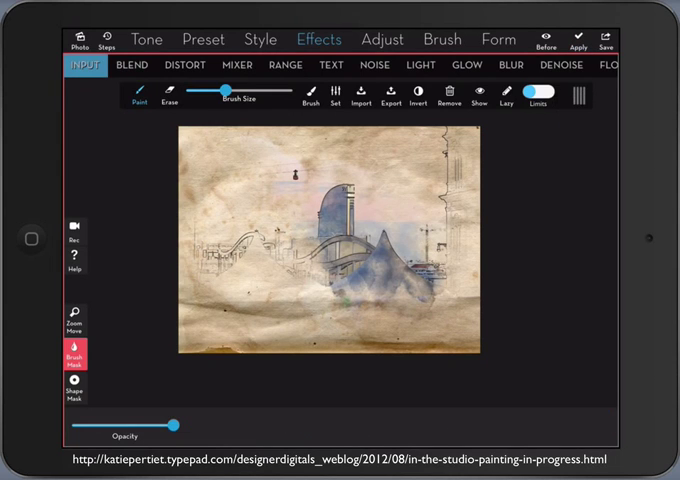